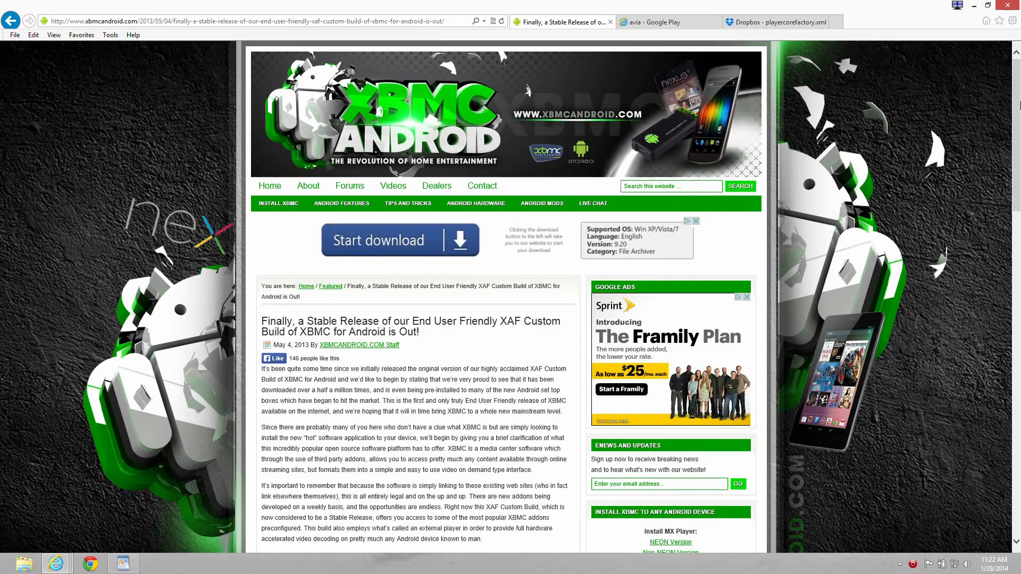
Bring the article's Step 1–4 install instructions and download links into view
scroll(down, 3)
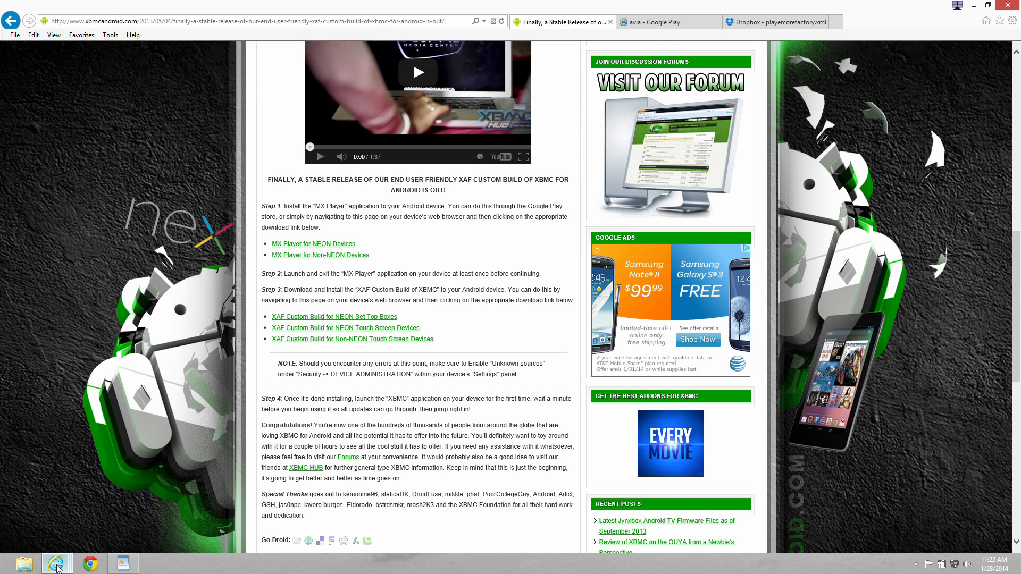
mouse_move(51, 568)
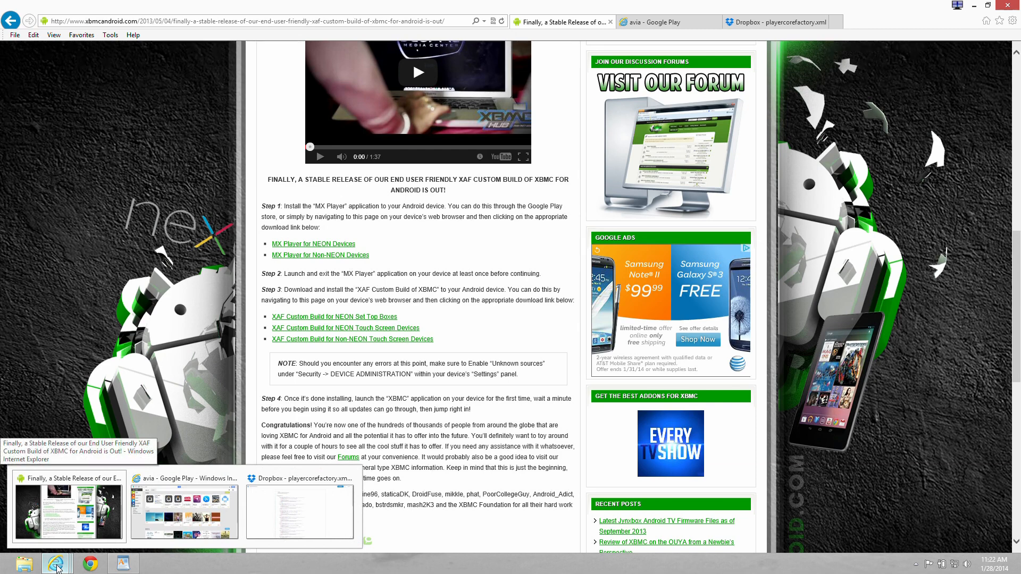
Switch to the Dropbox tab showing playercorefactory.xml and its external player definitions
click(780, 22)
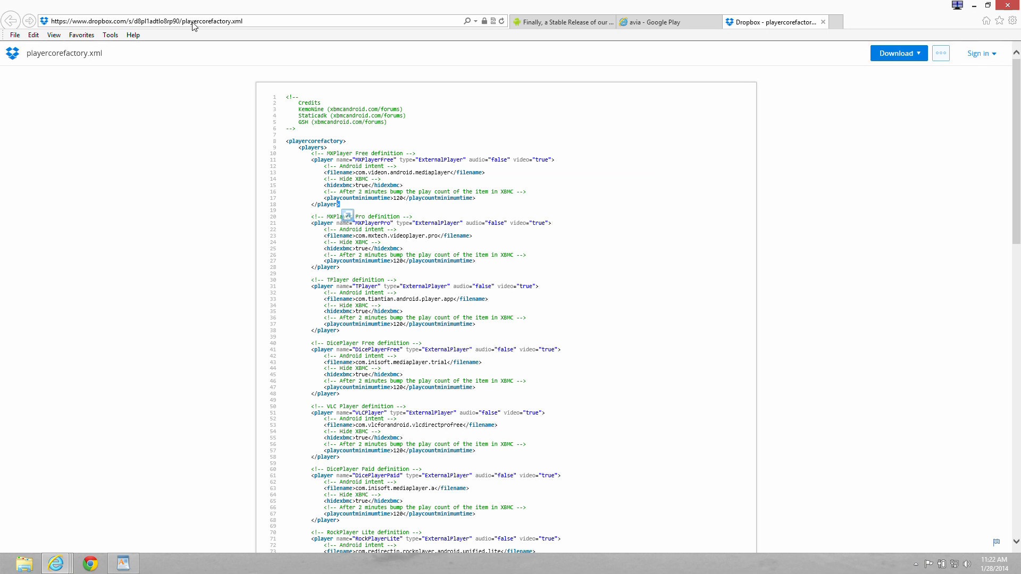
mouse_move(76, 561)
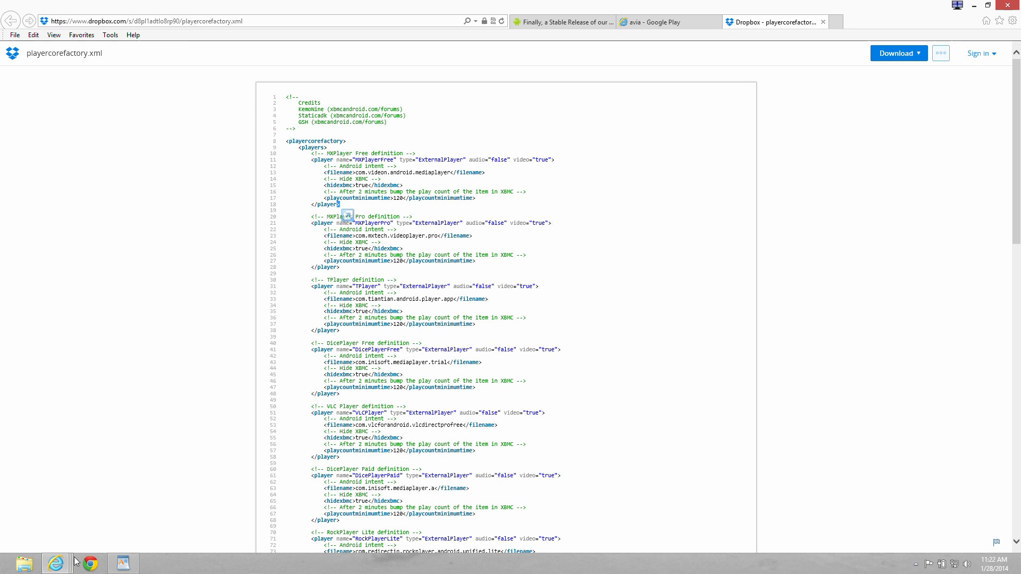
mouse_move(55, 563)
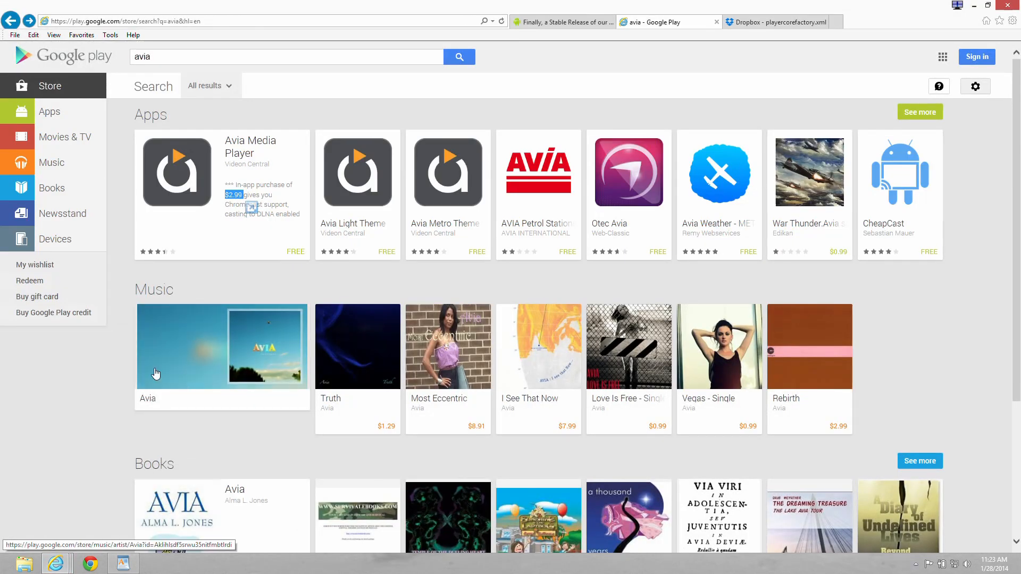
mouse_move(233, 144)
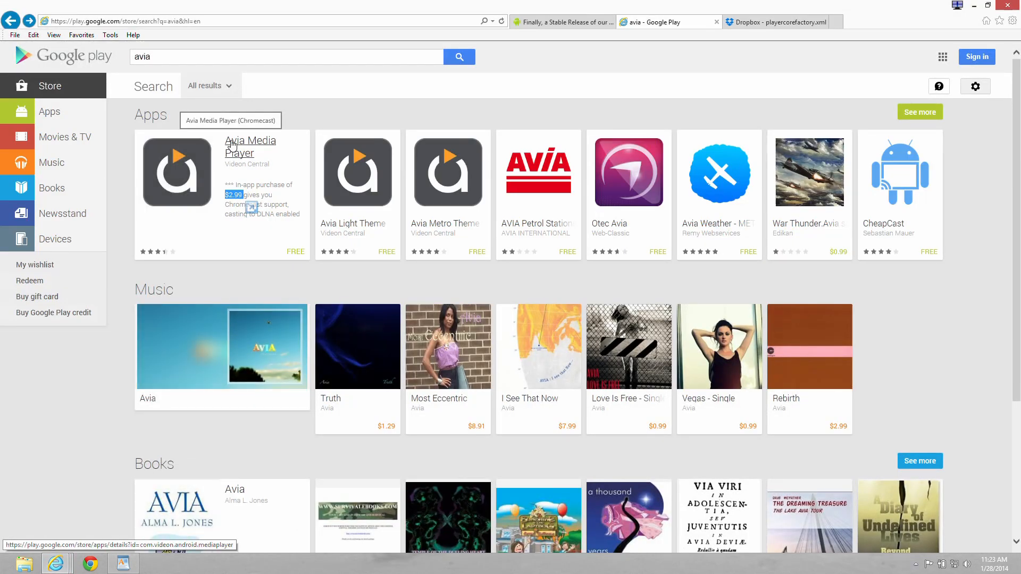